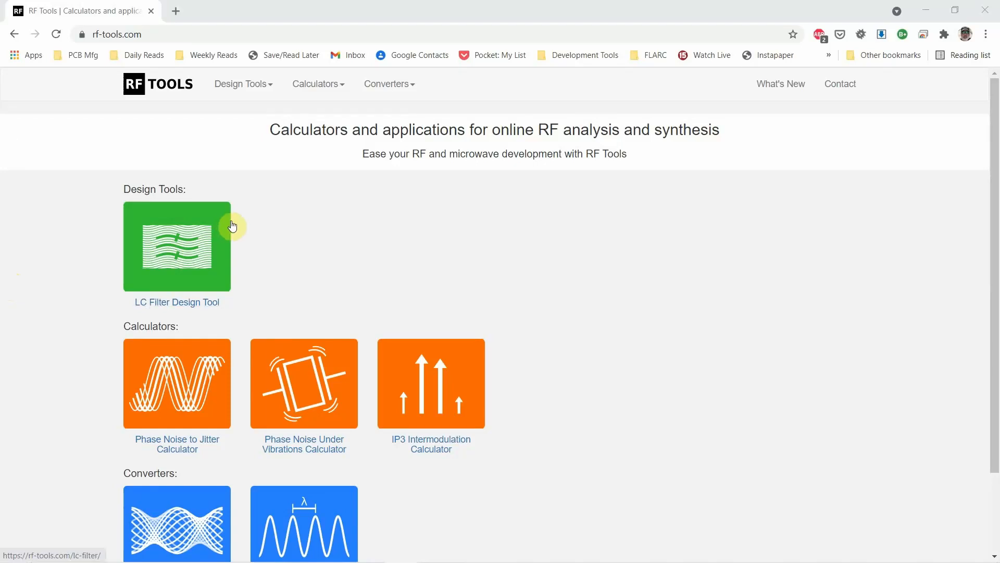
pyautogui.moveTo(262, 223)
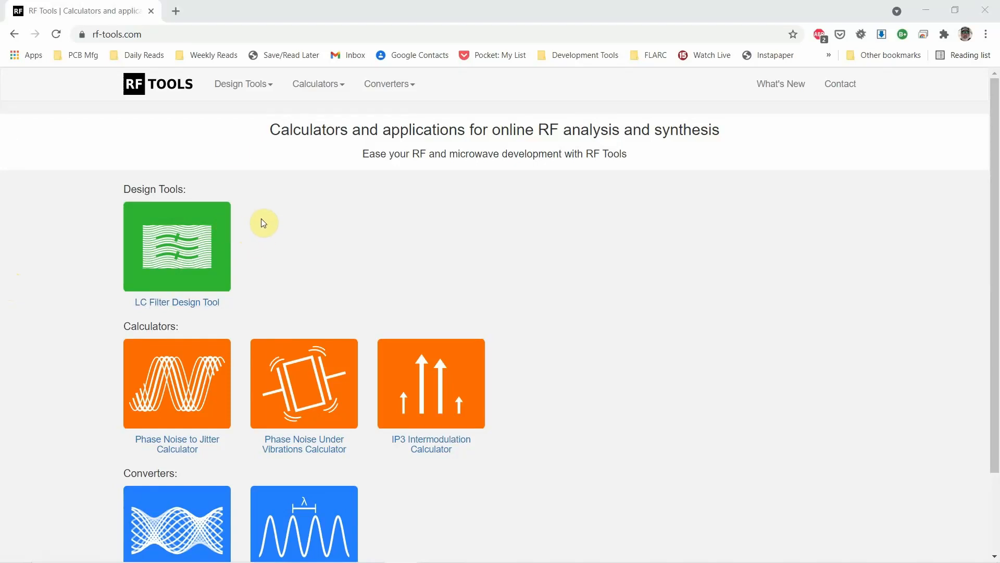
# Open the LC Filter Design Tool from the RF Tools website
pyautogui.click(114, 34)
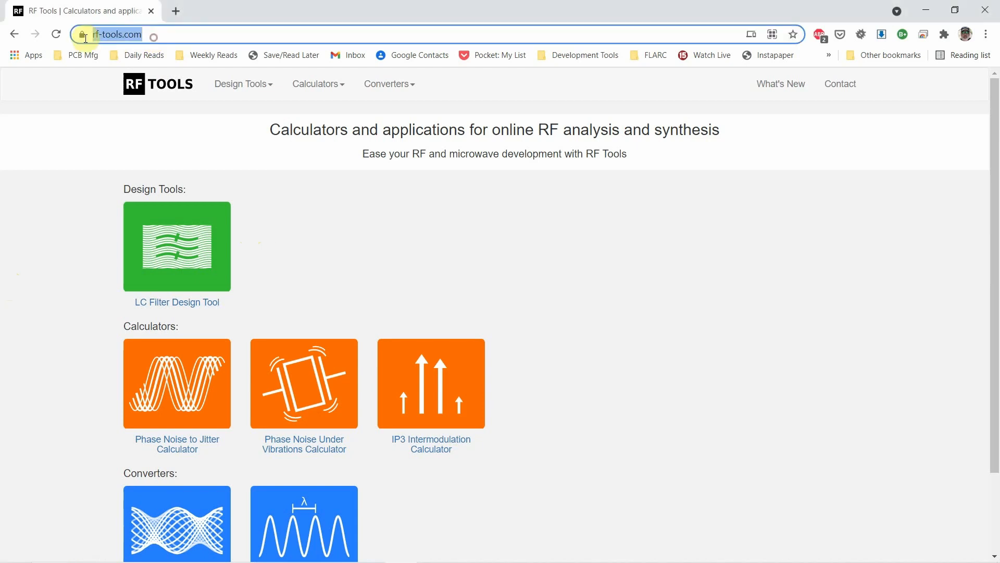
pyautogui.scroll(-3)
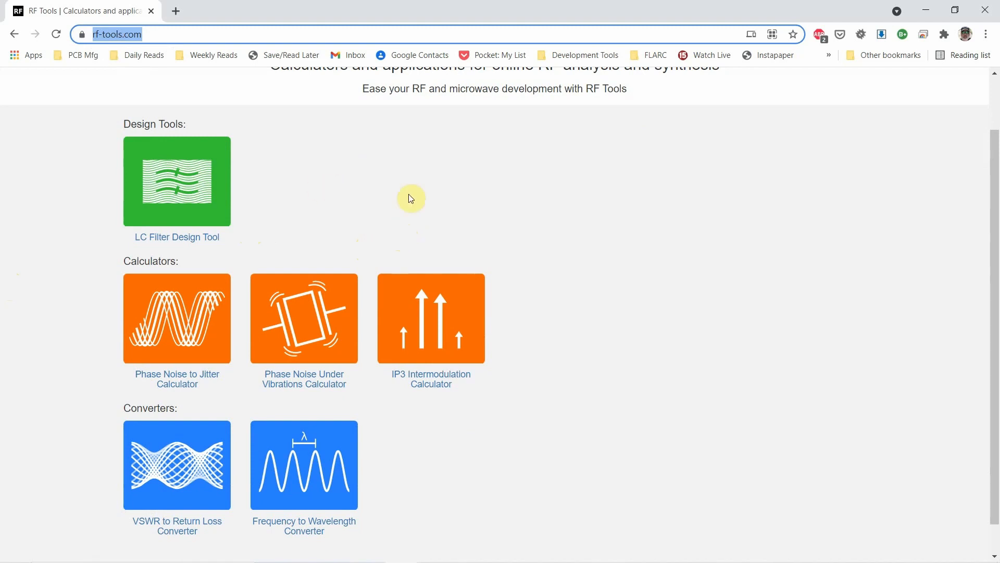
pyautogui.moveTo(177, 237)
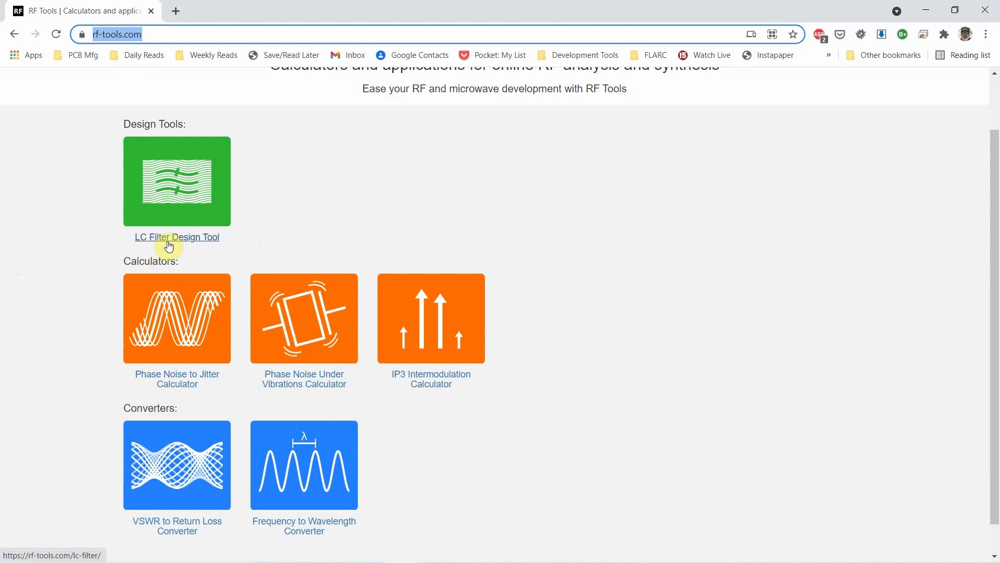
pyautogui.moveTo(188, 116)
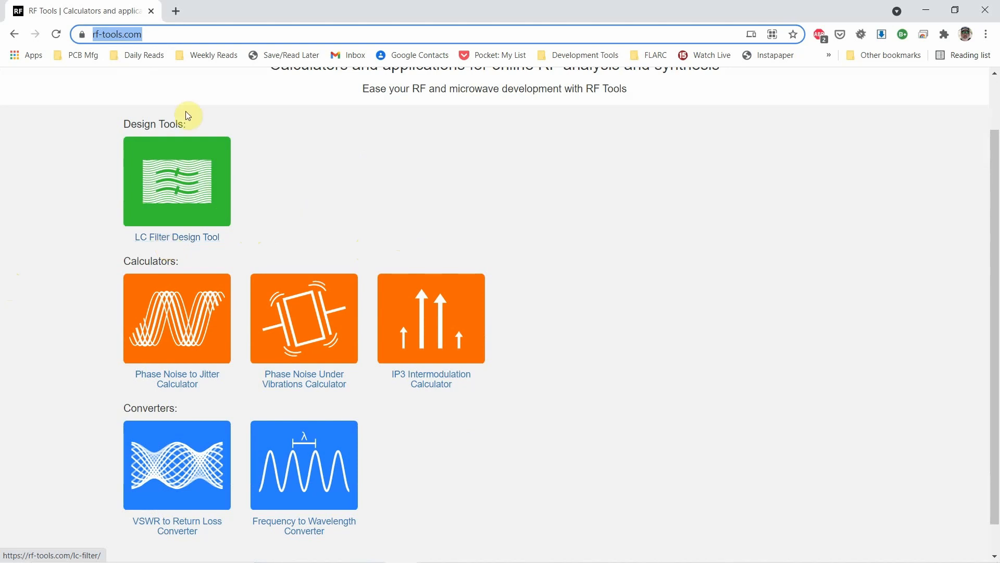
pyautogui.click(177, 181)
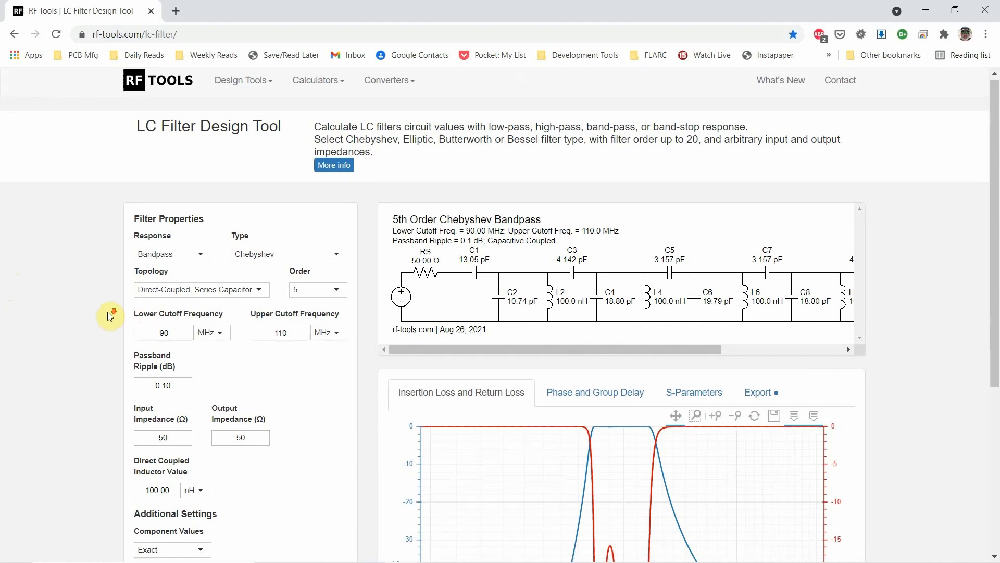
pyautogui.scroll(-3)
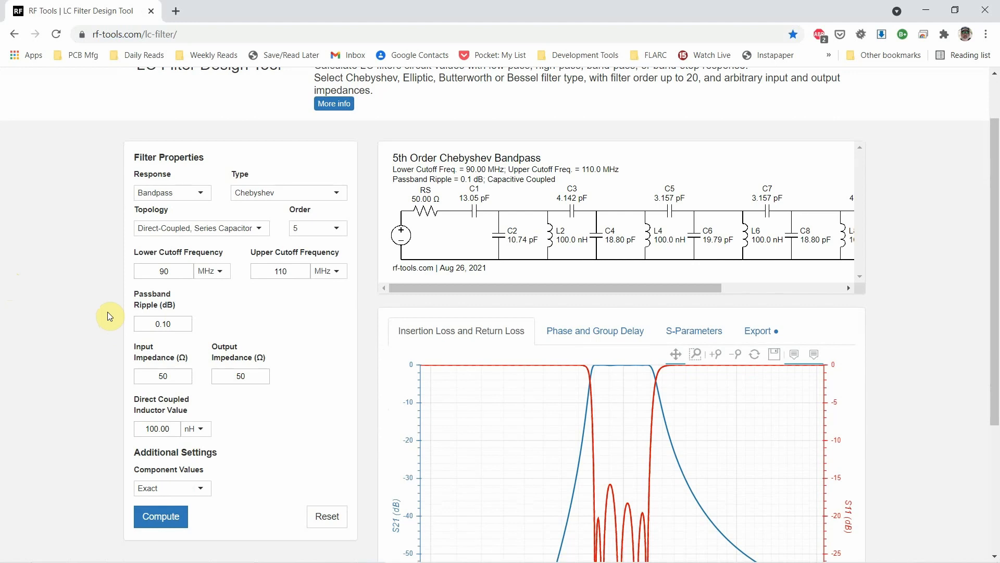
pyautogui.moveTo(215, 221)
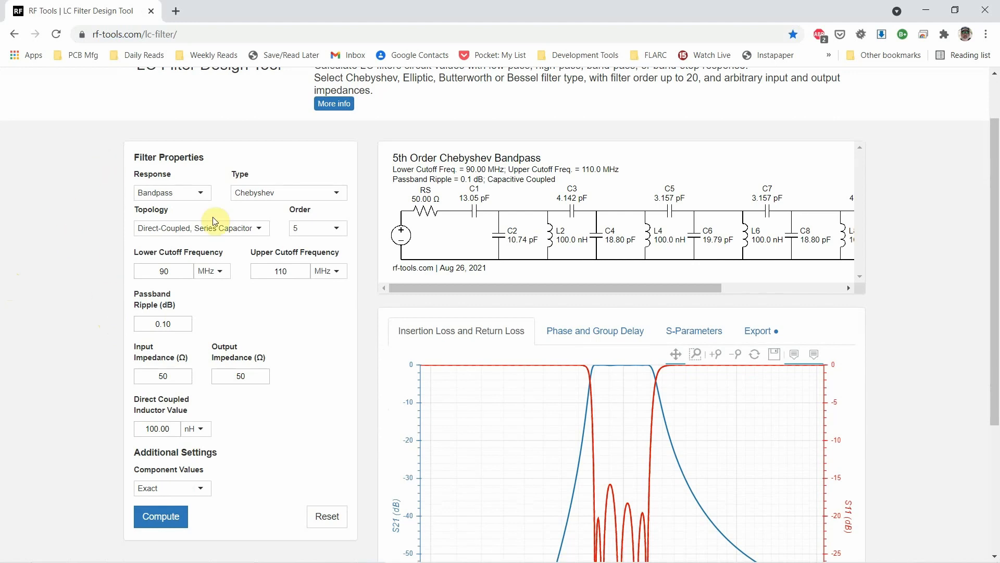
# Keep Bandpass as the filter response and review the Chebyshev filter type options
pyautogui.click(171, 192)
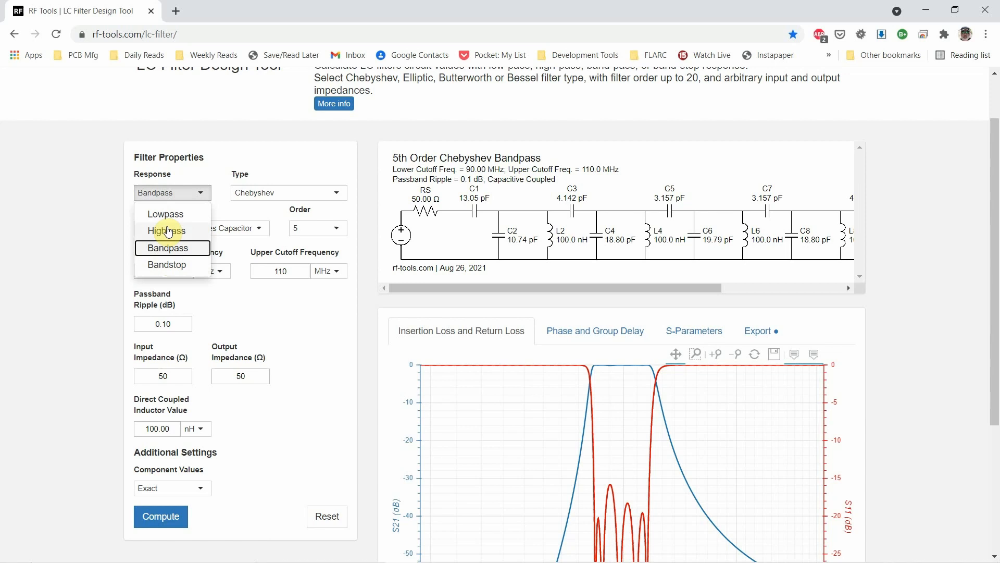
pyautogui.moveTo(167, 248)
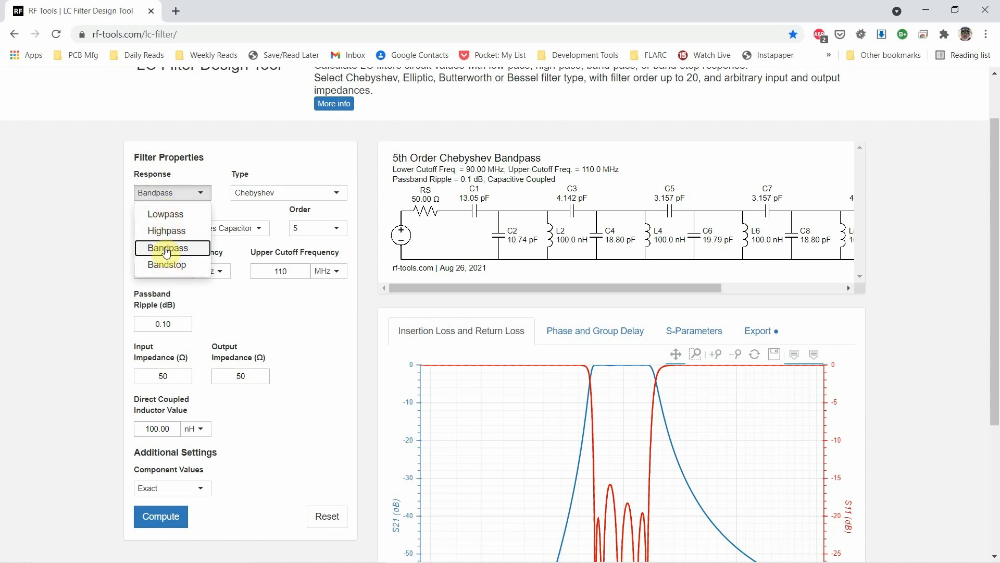
pyautogui.click(168, 247)
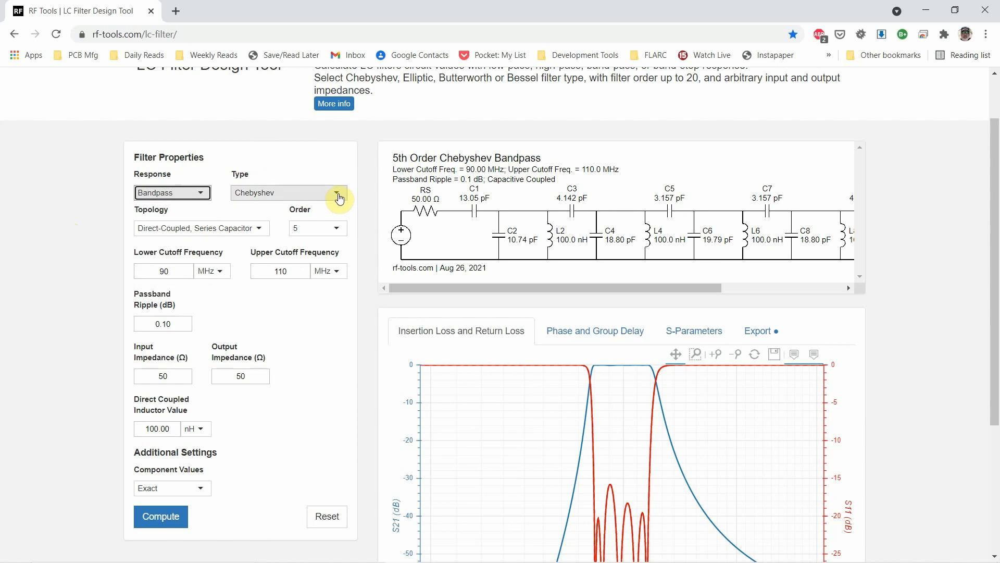
pyautogui.click(338, 192)
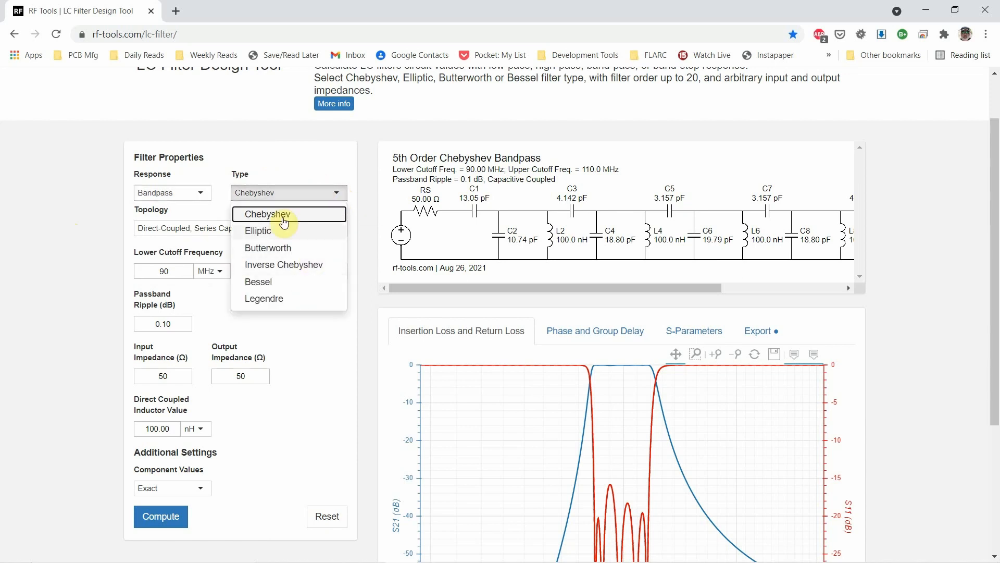
pyautogui.moveTo(284, 238)
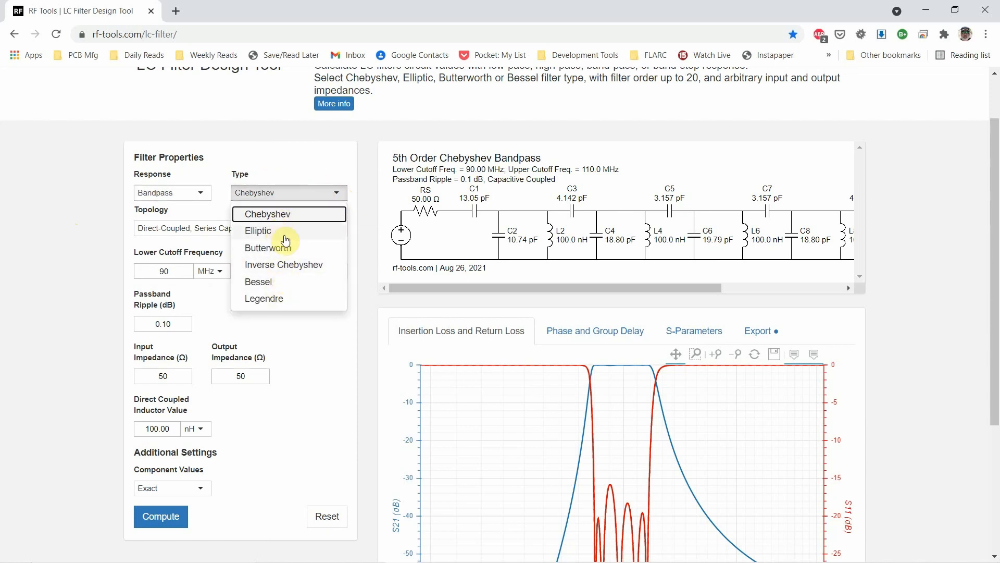
pyautogui.moveTo(258, 230)
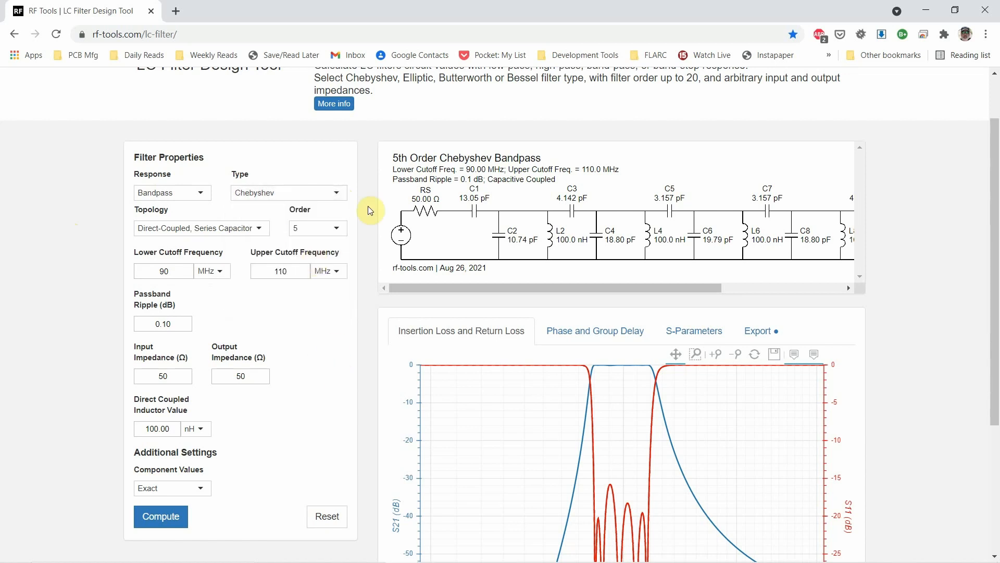
pyautogui.click(318, 227)
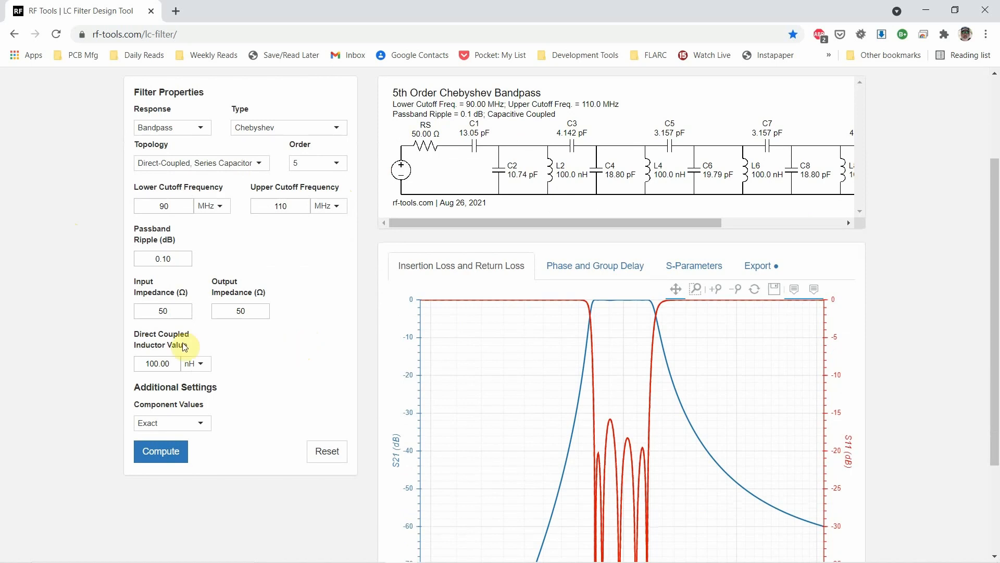
pyautogui.scroll(-3)
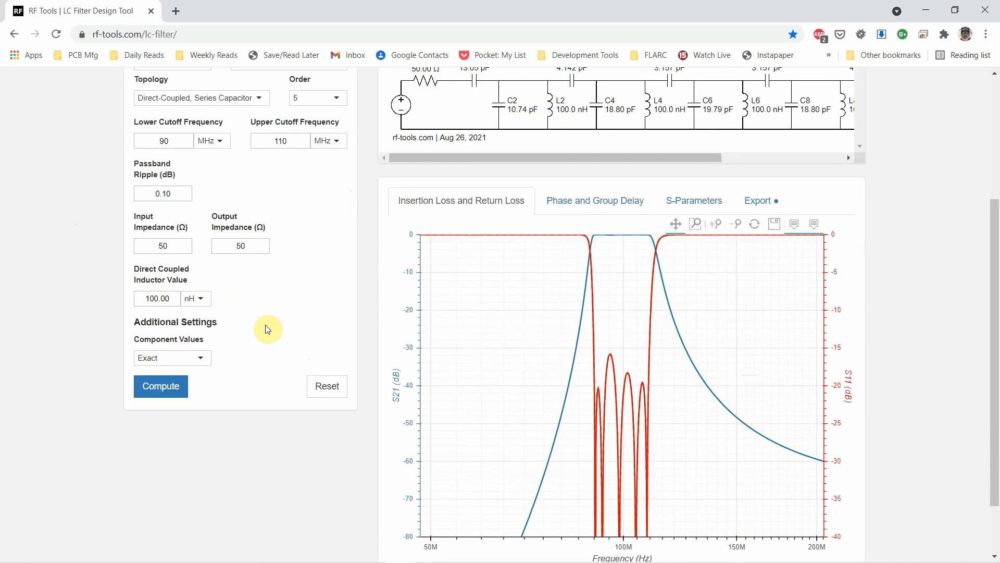
# Switch component values to Standard, keeping E24 series for capacitors and inductors
pyautogui.click(171, 357)
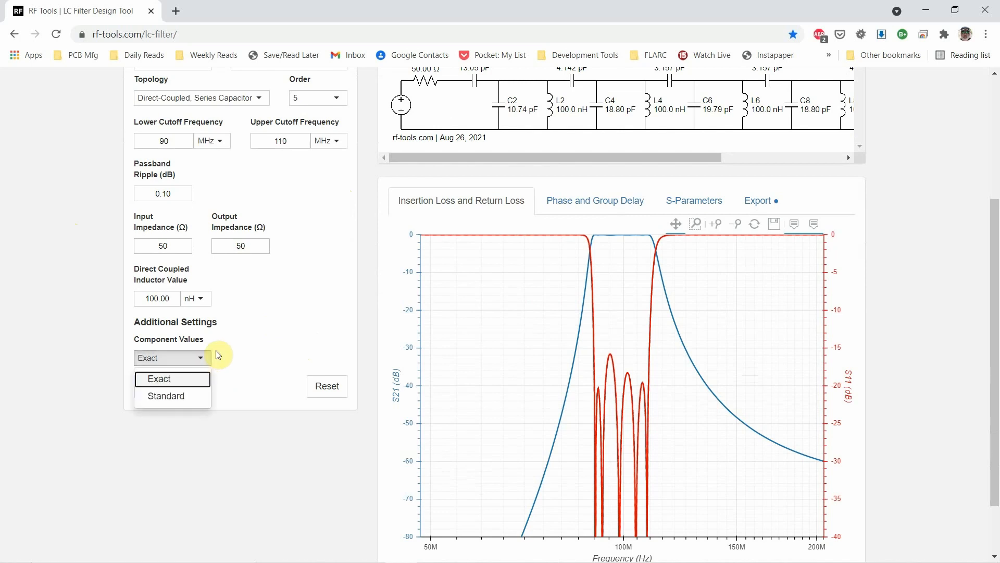
pyautogui.click(165, 395)
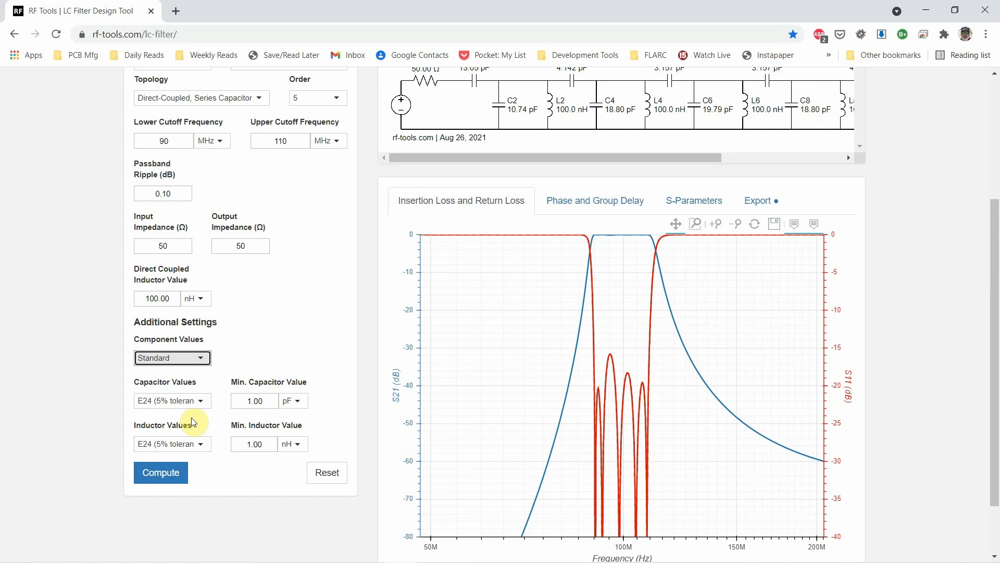
pyautogui.moveTo(234, 372)
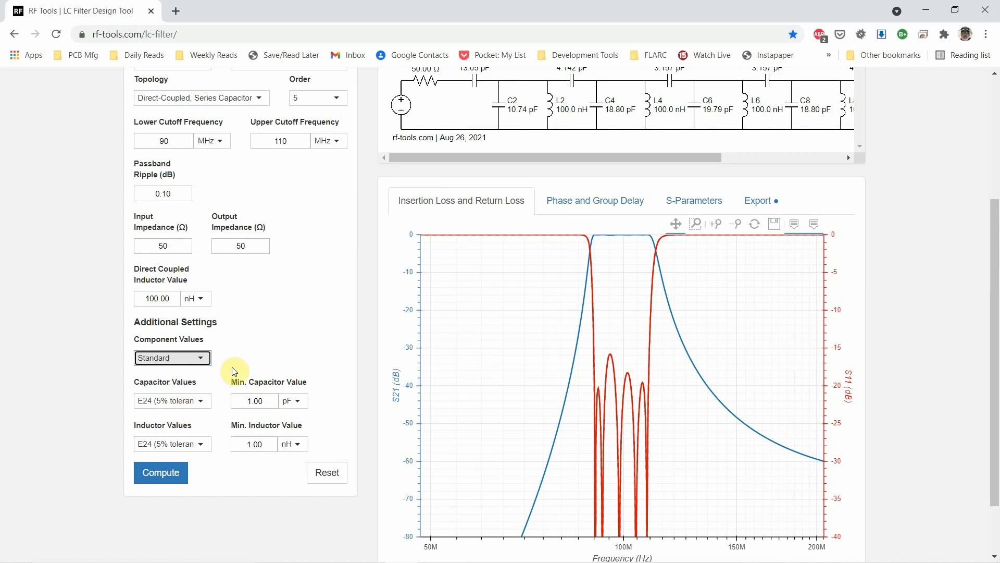
pyautogui.moveTo(219, 413)
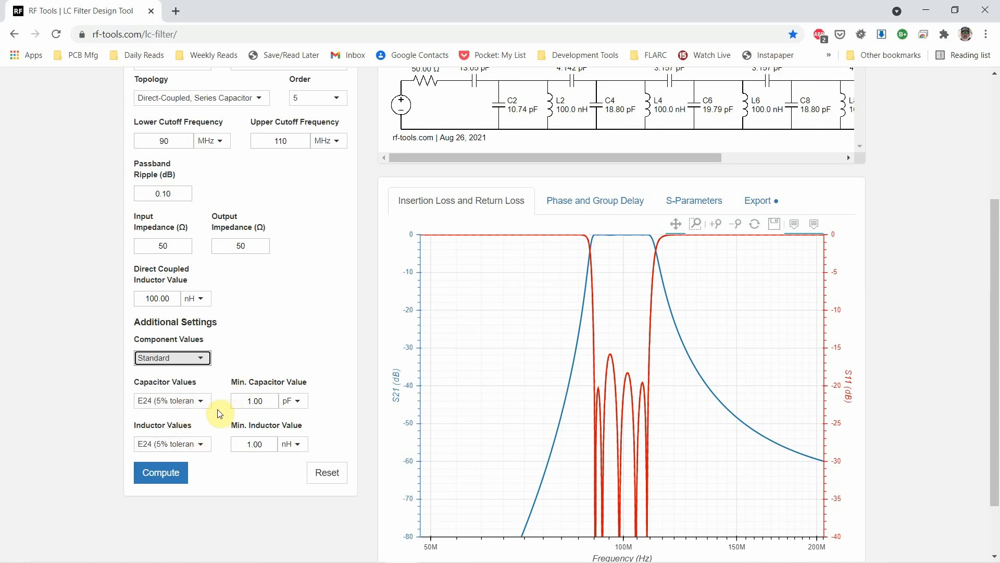
pyautogui.moveTo(302, 349)
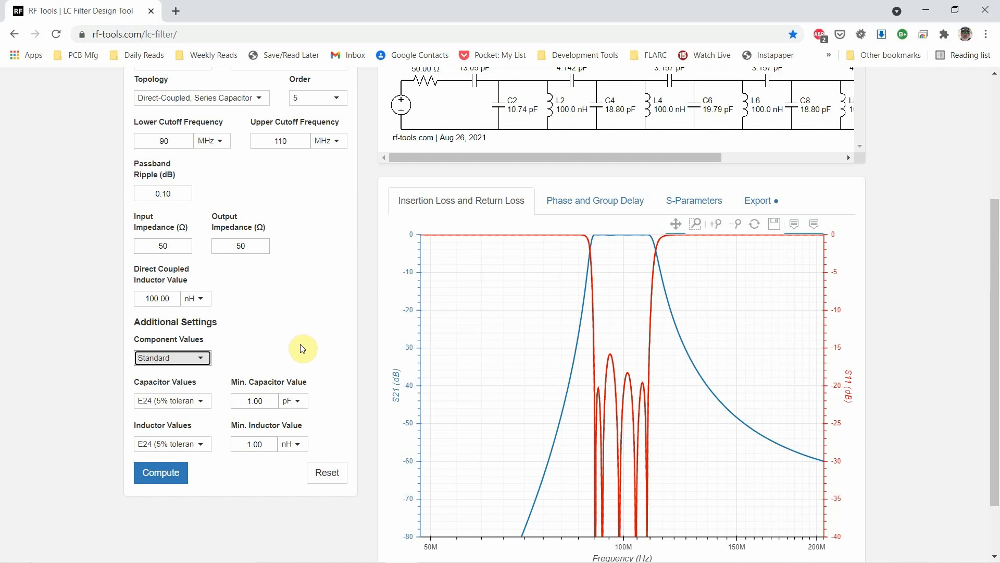
pyautogui.scroll(3)
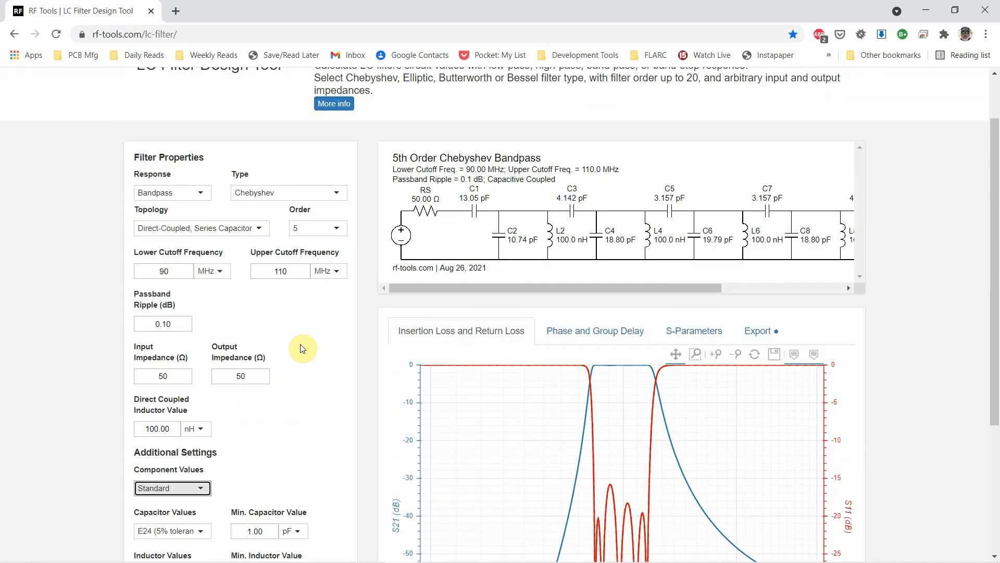
pyautogui.scroll(-3)
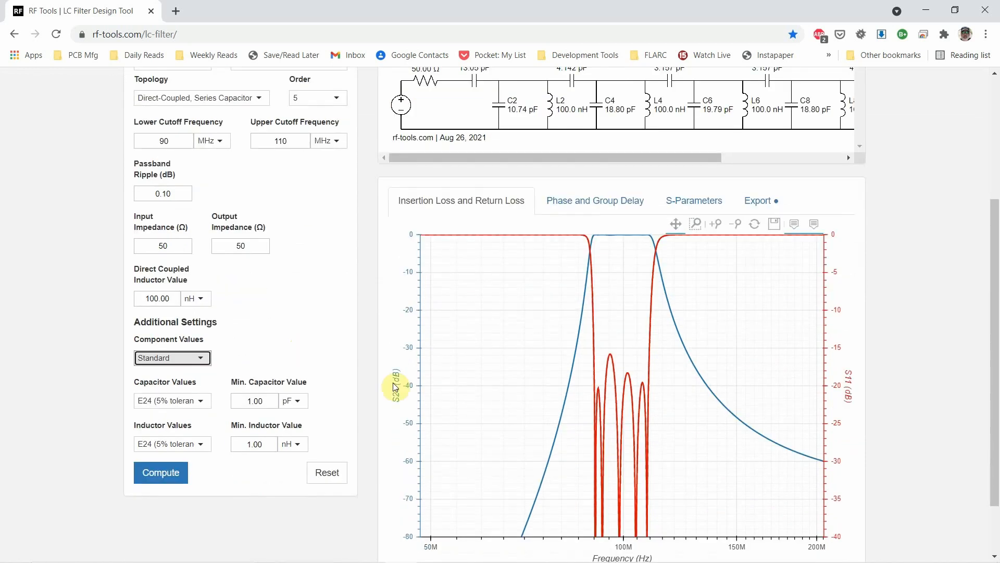
pyautogui.moveTo(569, 238)
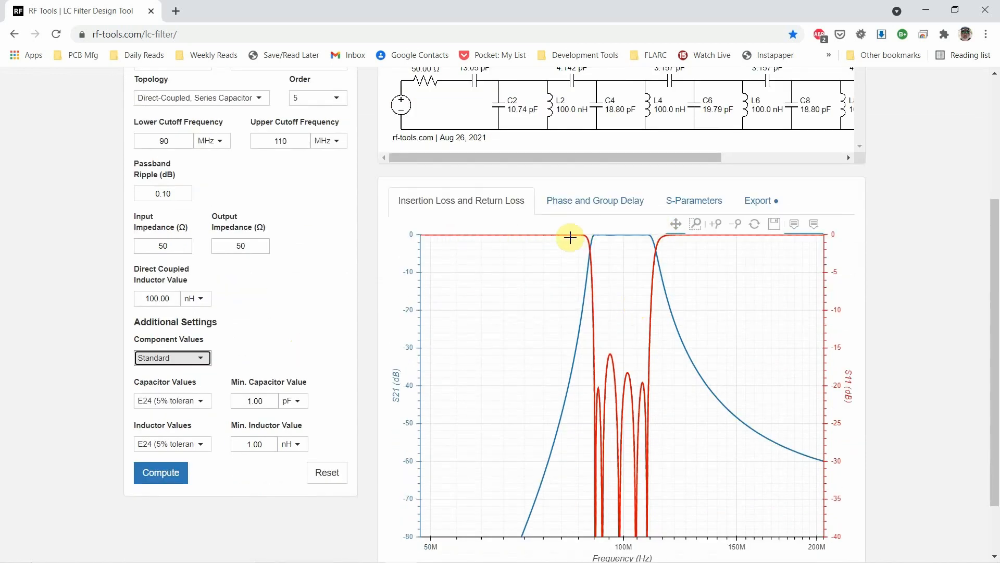
pyautogui.moveTo(869, 347)
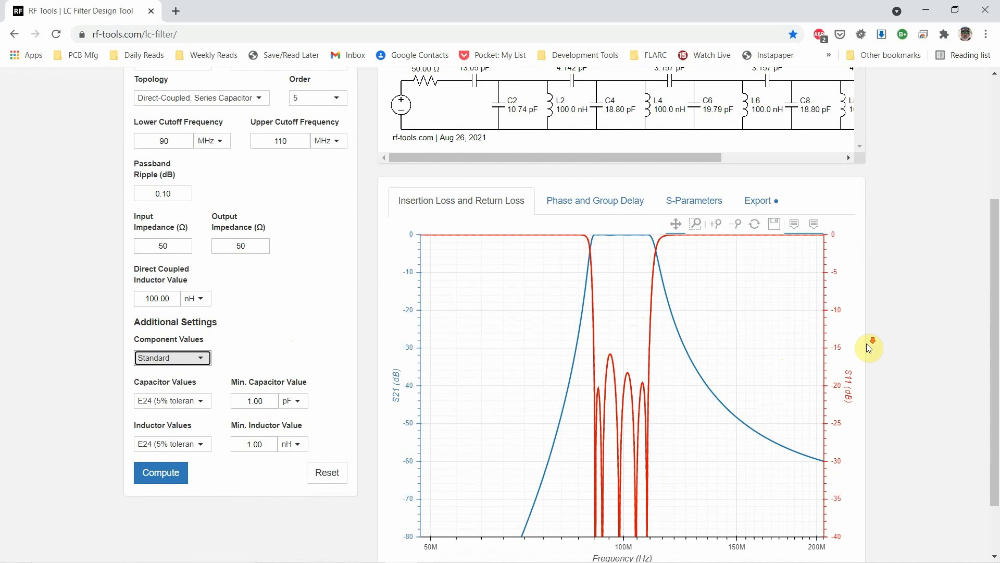
pyautogui.scroll(-3)
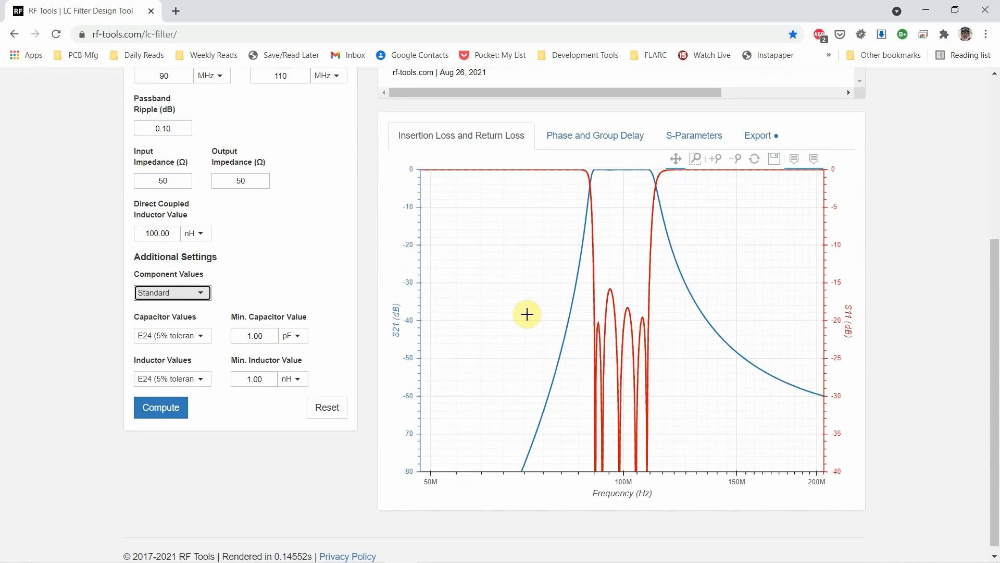
pyautogui.moveTo(636, 297)
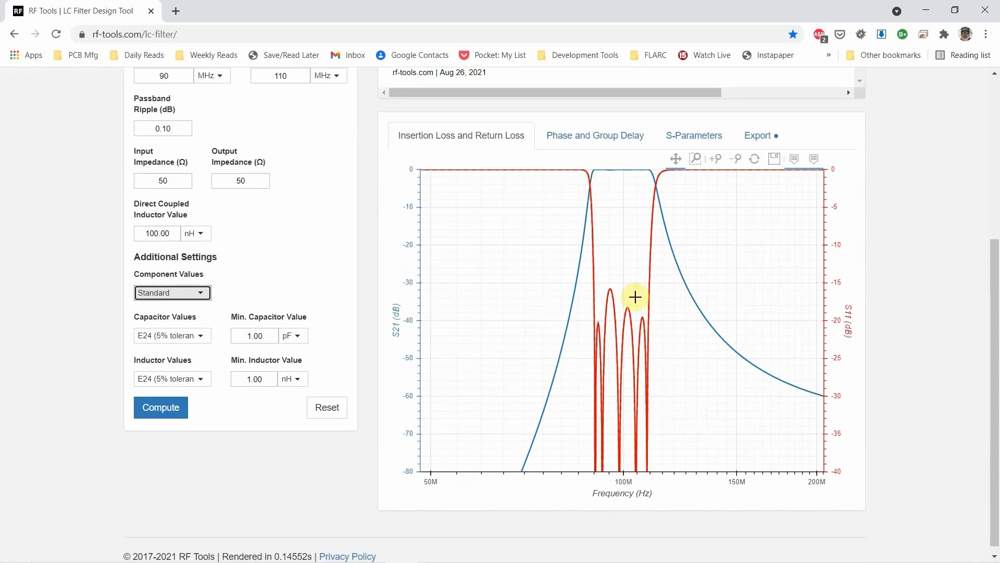
pyautogui.moveTo(569, 187)
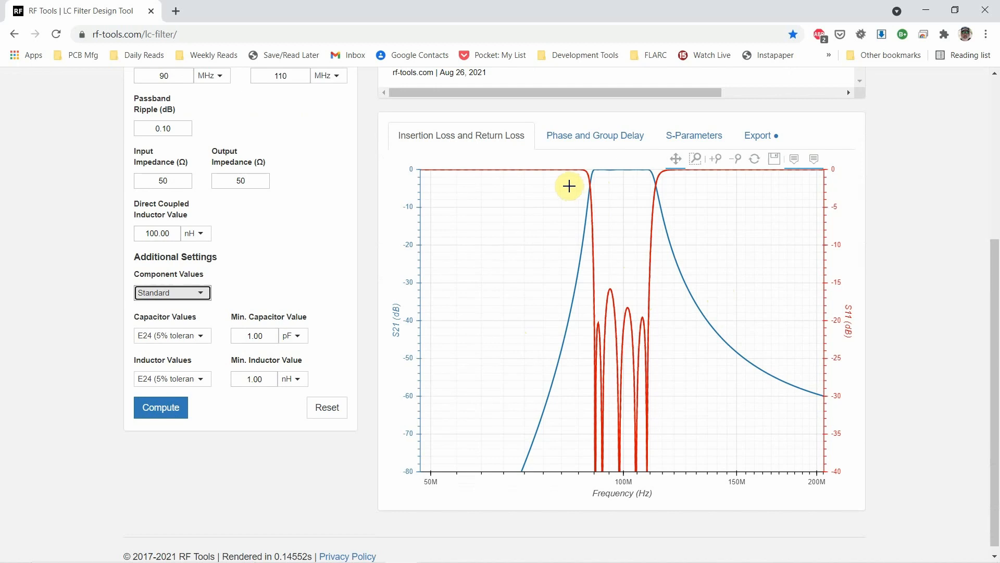
pyautogui.moveTo(703, 246)
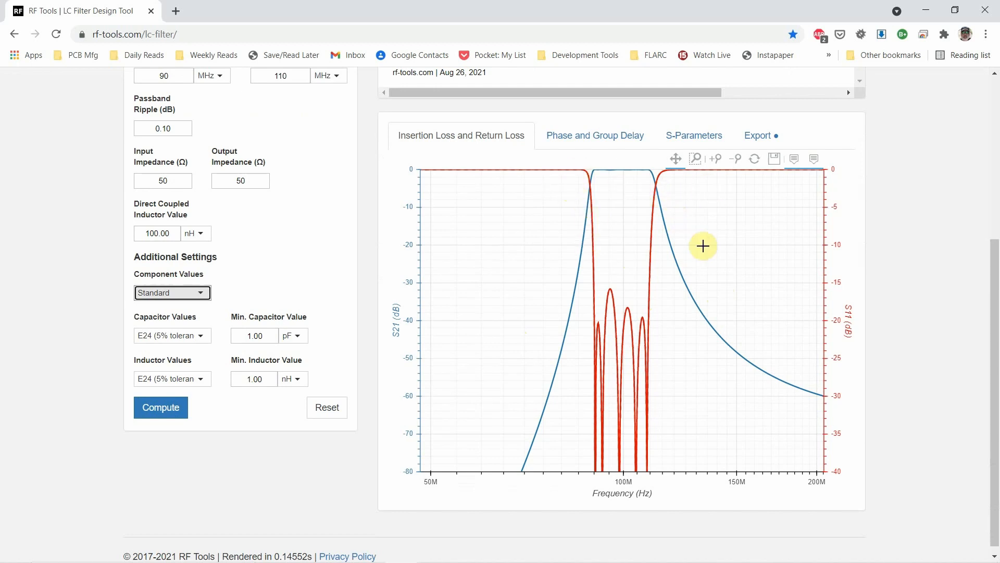
pyautogui.moveTo(787, 173)
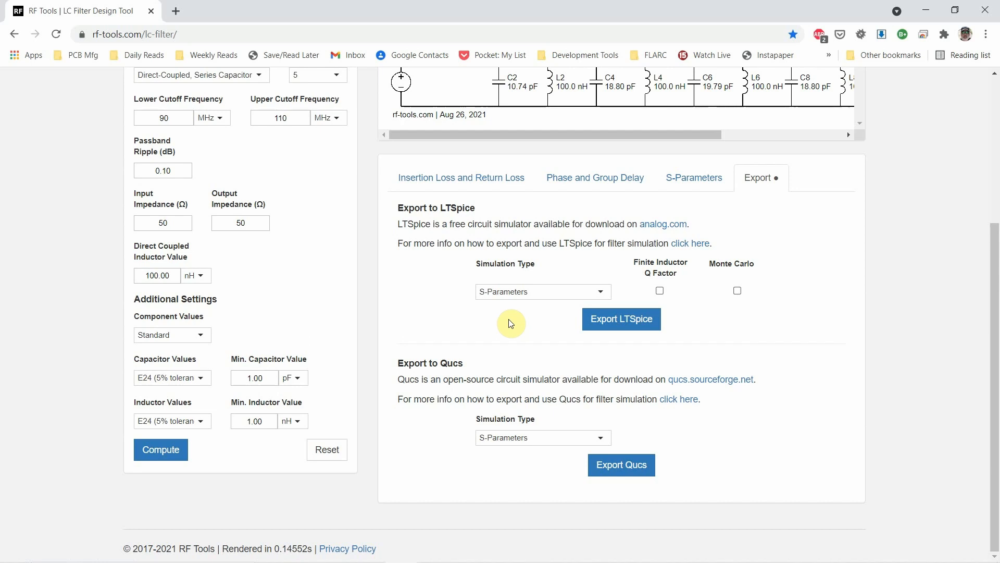
pyautogui.moveTo(759, 329)
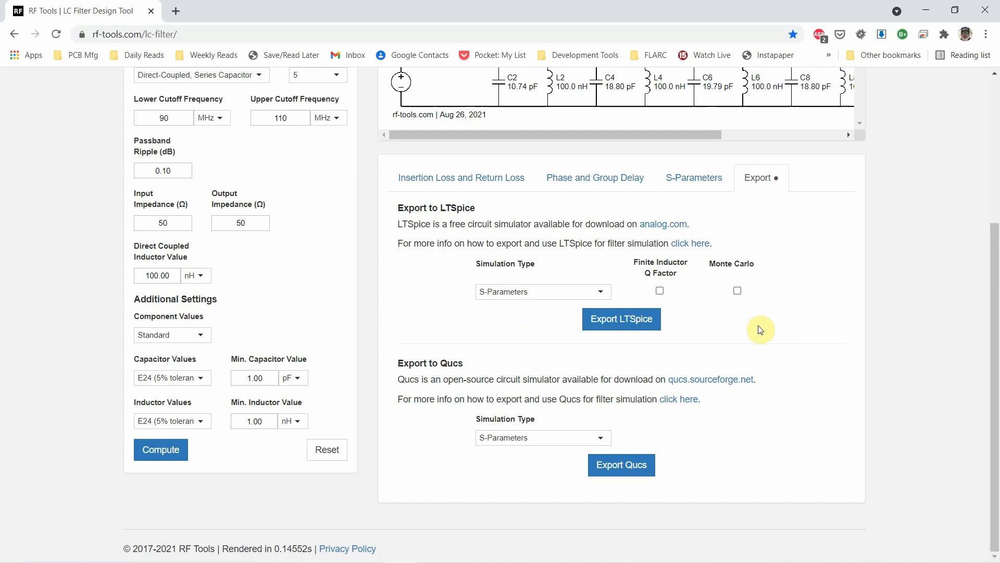
# Scroll down through the LTspice and Qucs export options, then back to the top
pyautogui.scroll(3)
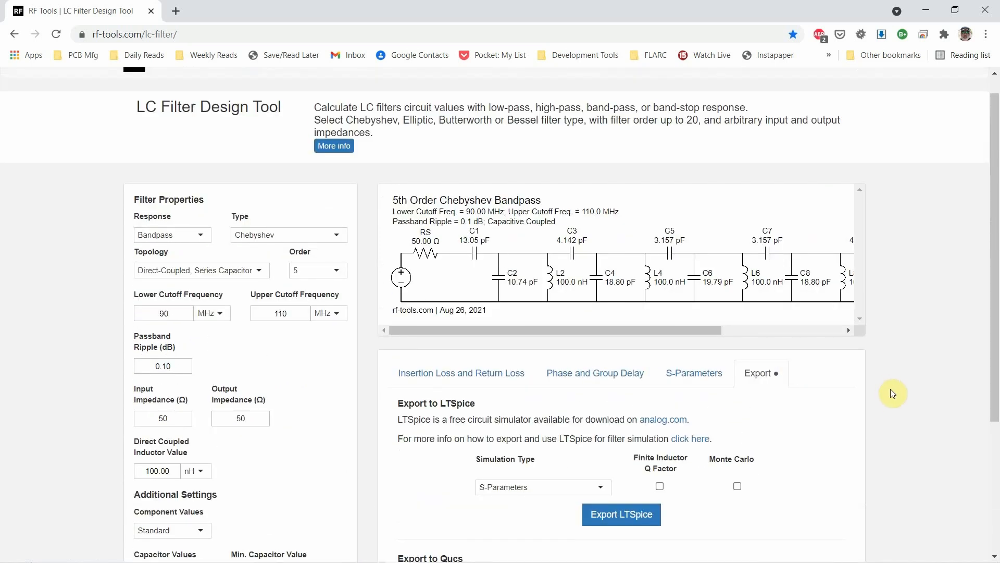
pyautogui.scroll(-3)
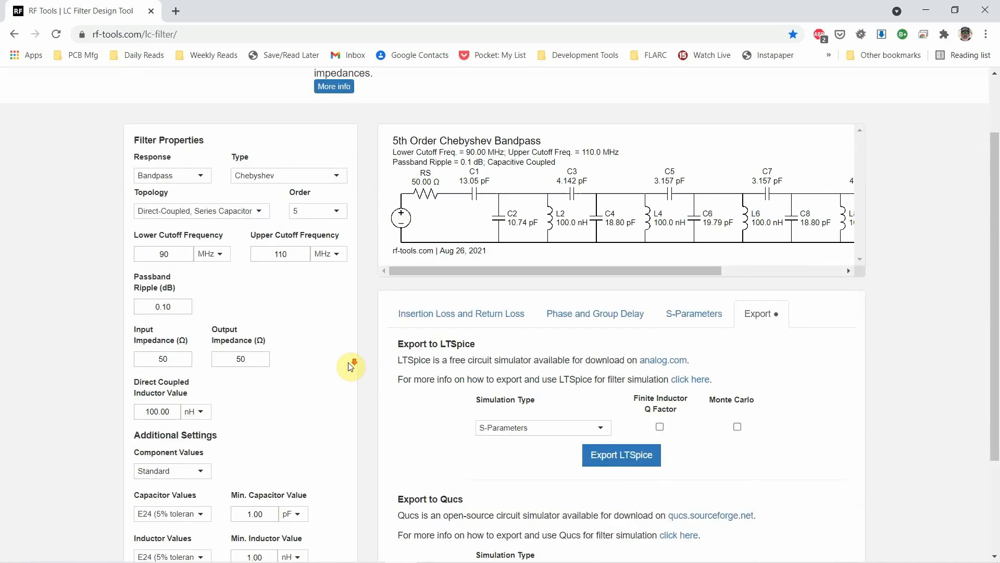
pyautogui.scroll(-3)
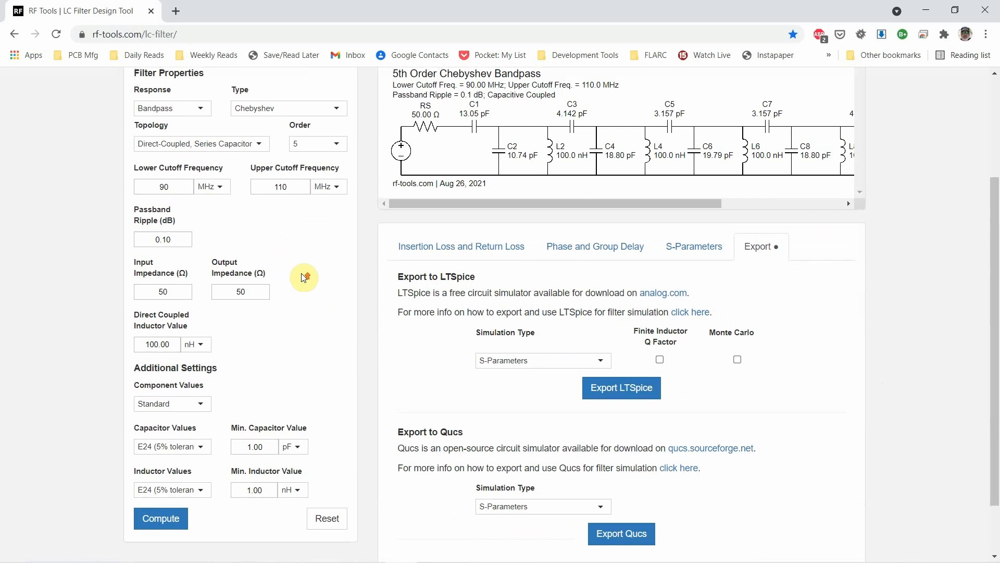
pyautogui.scroll(3)
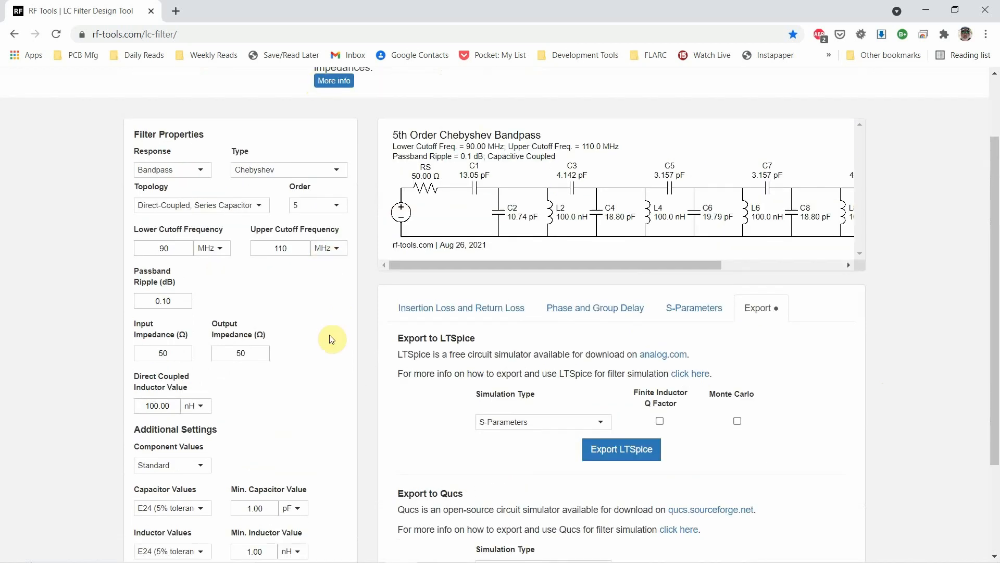
pyautogui.scroll(3)
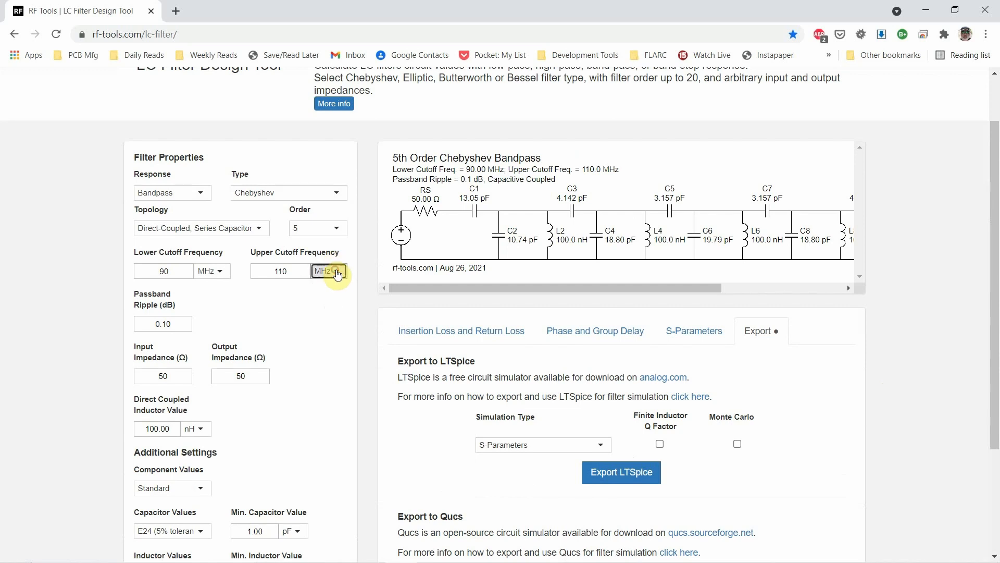
pyautogui.scroll(3)
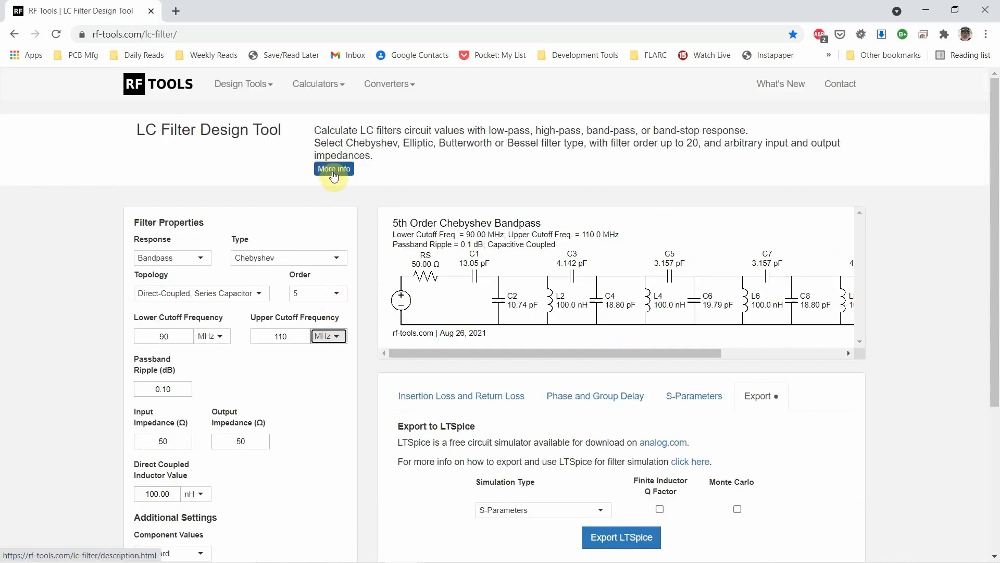
# Open the More info description page and read the filter types, S-parameters and E series sections
pyautogui.click(333, 168)
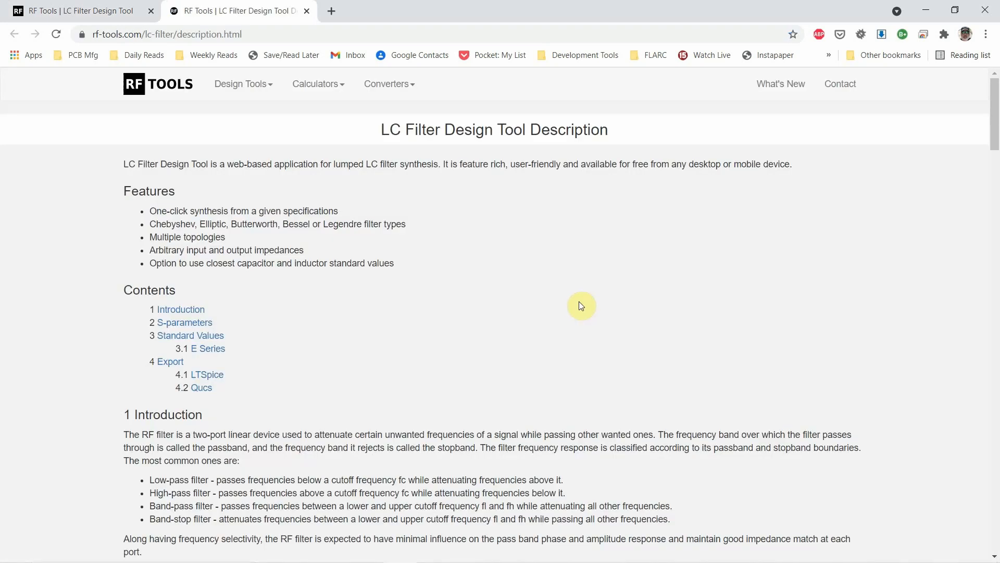
pyautogui.scroll(-3)
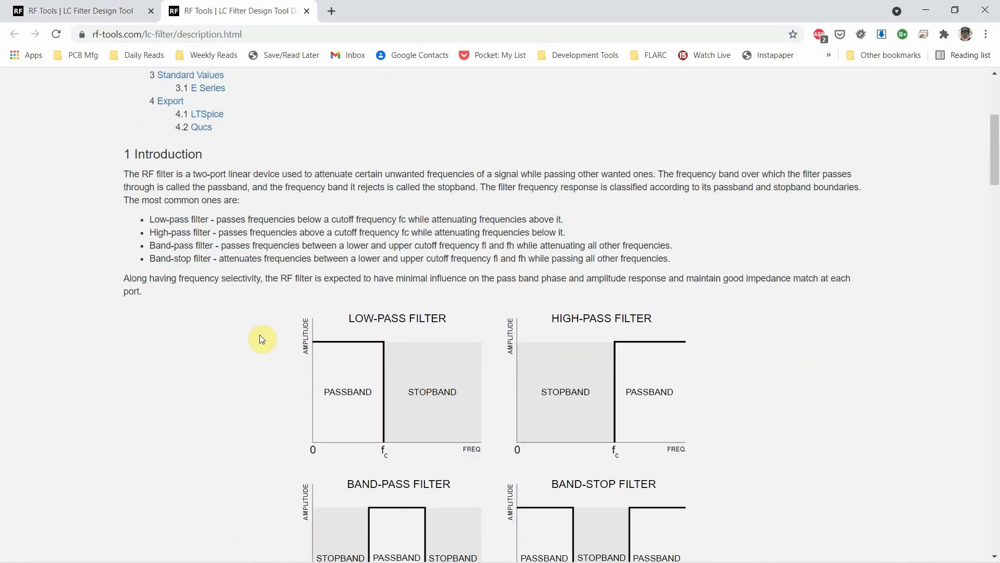
pyautogui.scroll(-3)
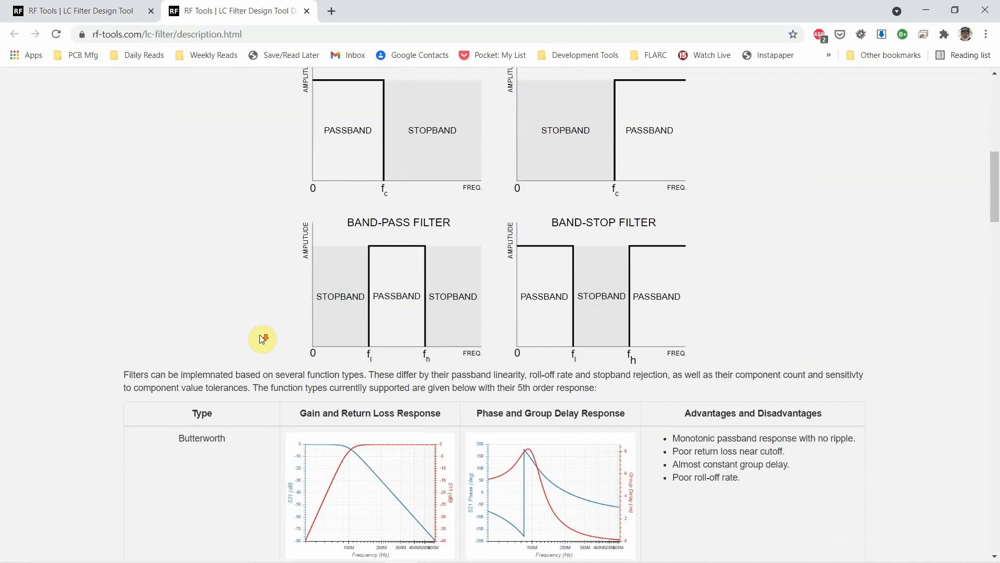
pyautogui.scroll(-3)
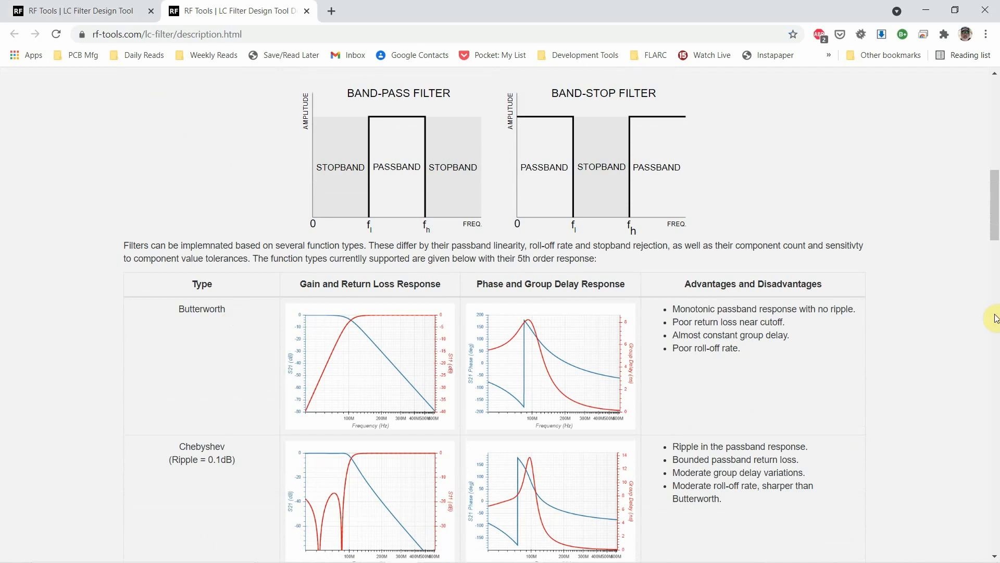
pyautogui.scroll(-3)
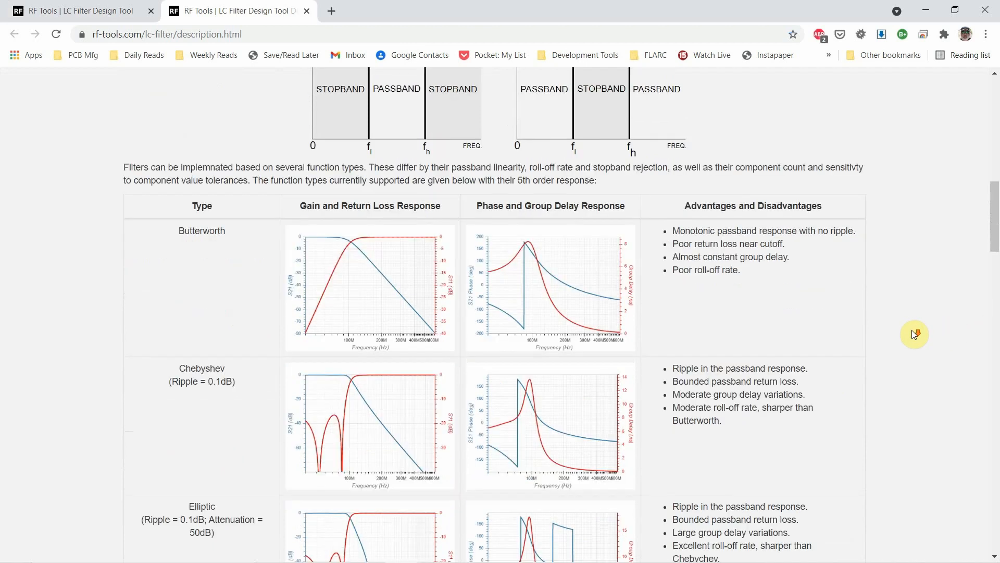
pyautogui.scroll(-3)
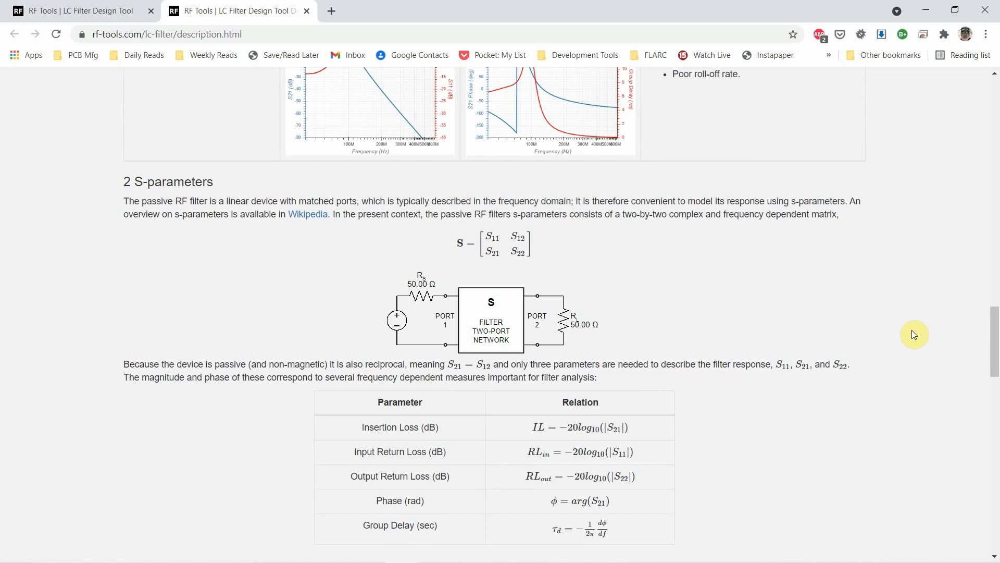
pyautogui.scroll(-3)
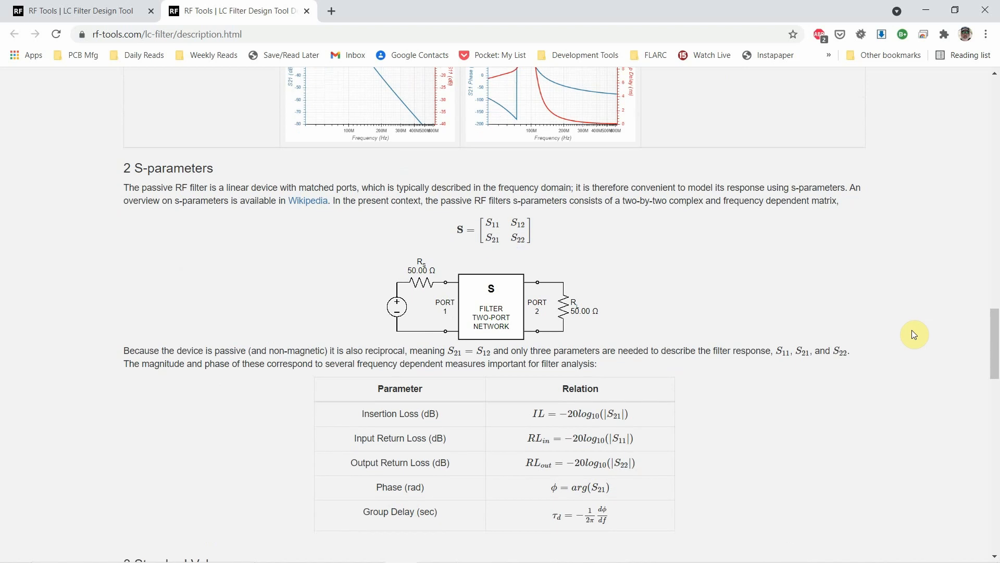
pyautogui.scroll(-3)
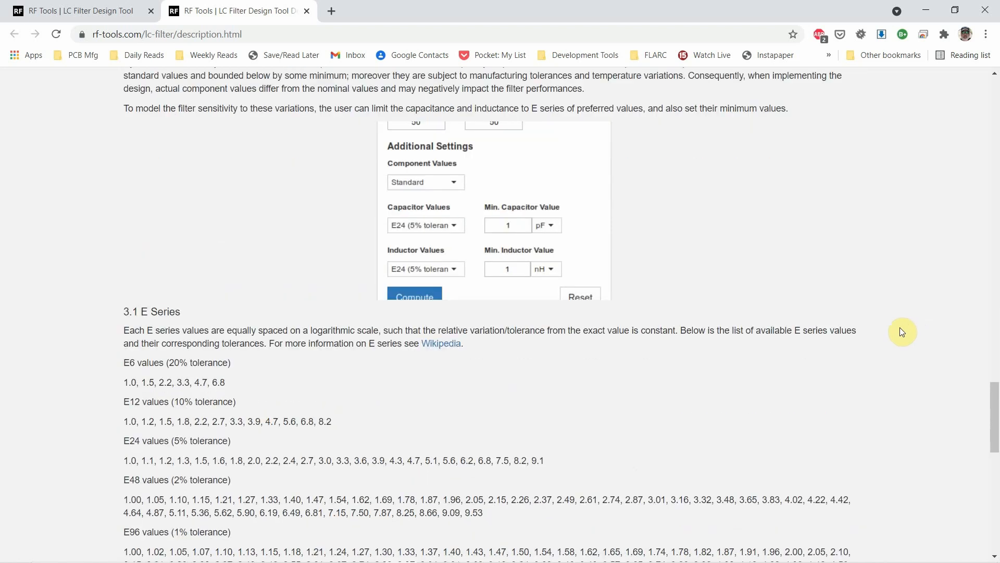
pyautogui.scroll(-3)
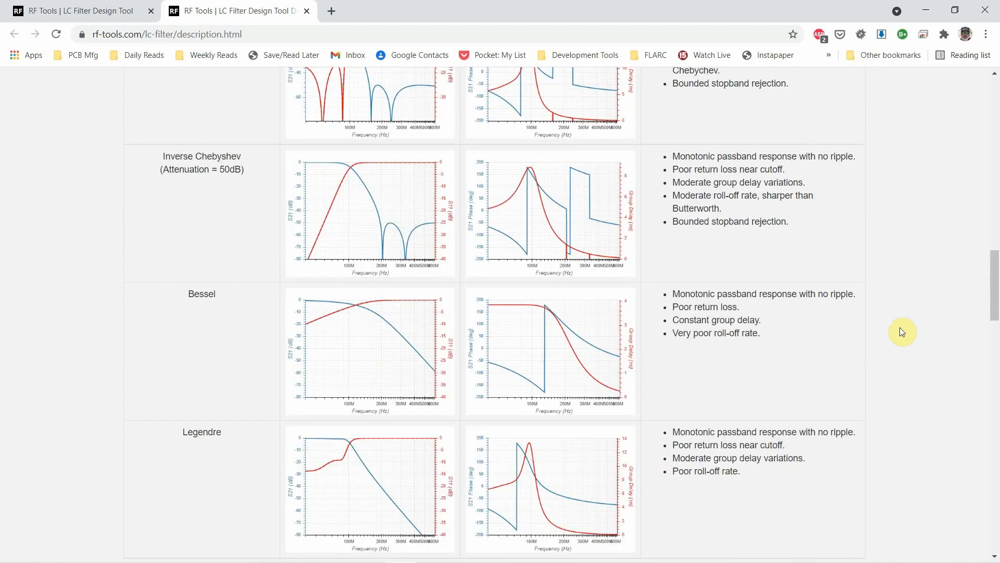
pyautogui.scroll(3)
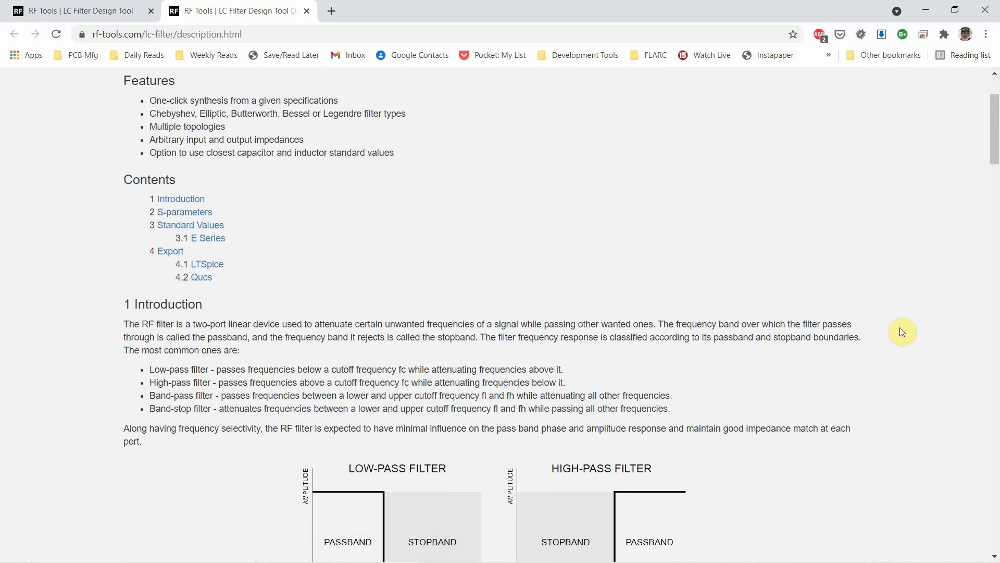
pyautogui.scroll(3)
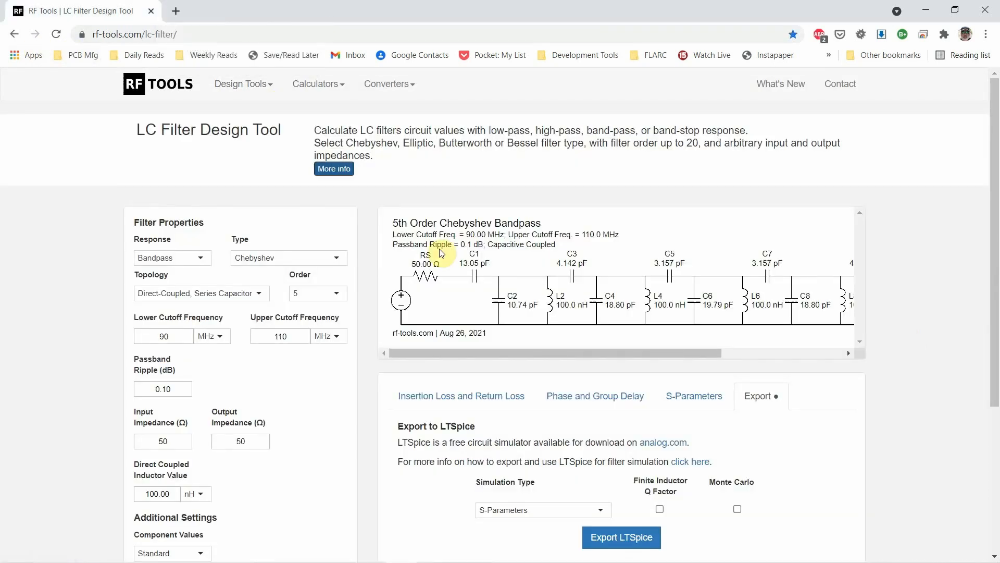
pyautogui.moveTo(236, 274)
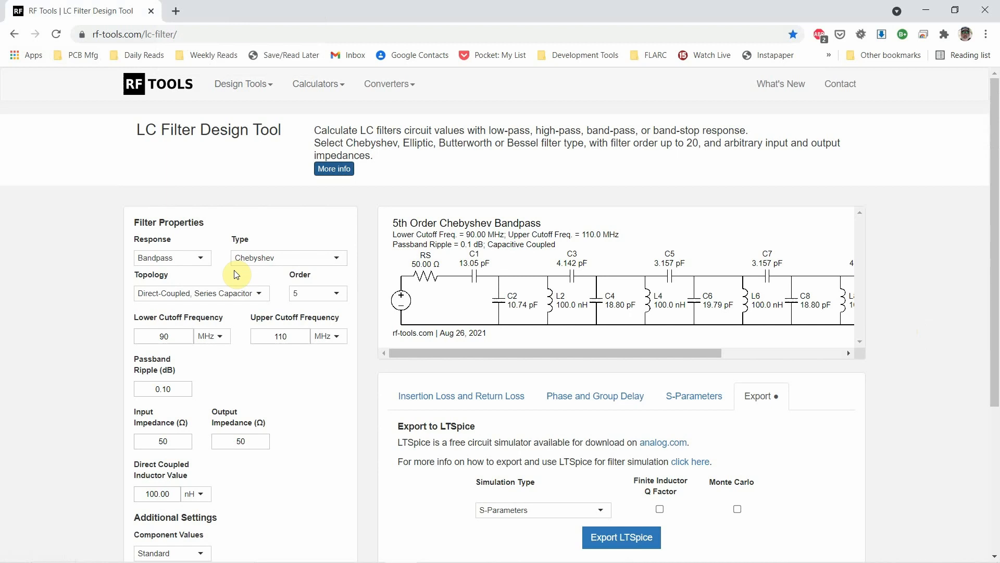